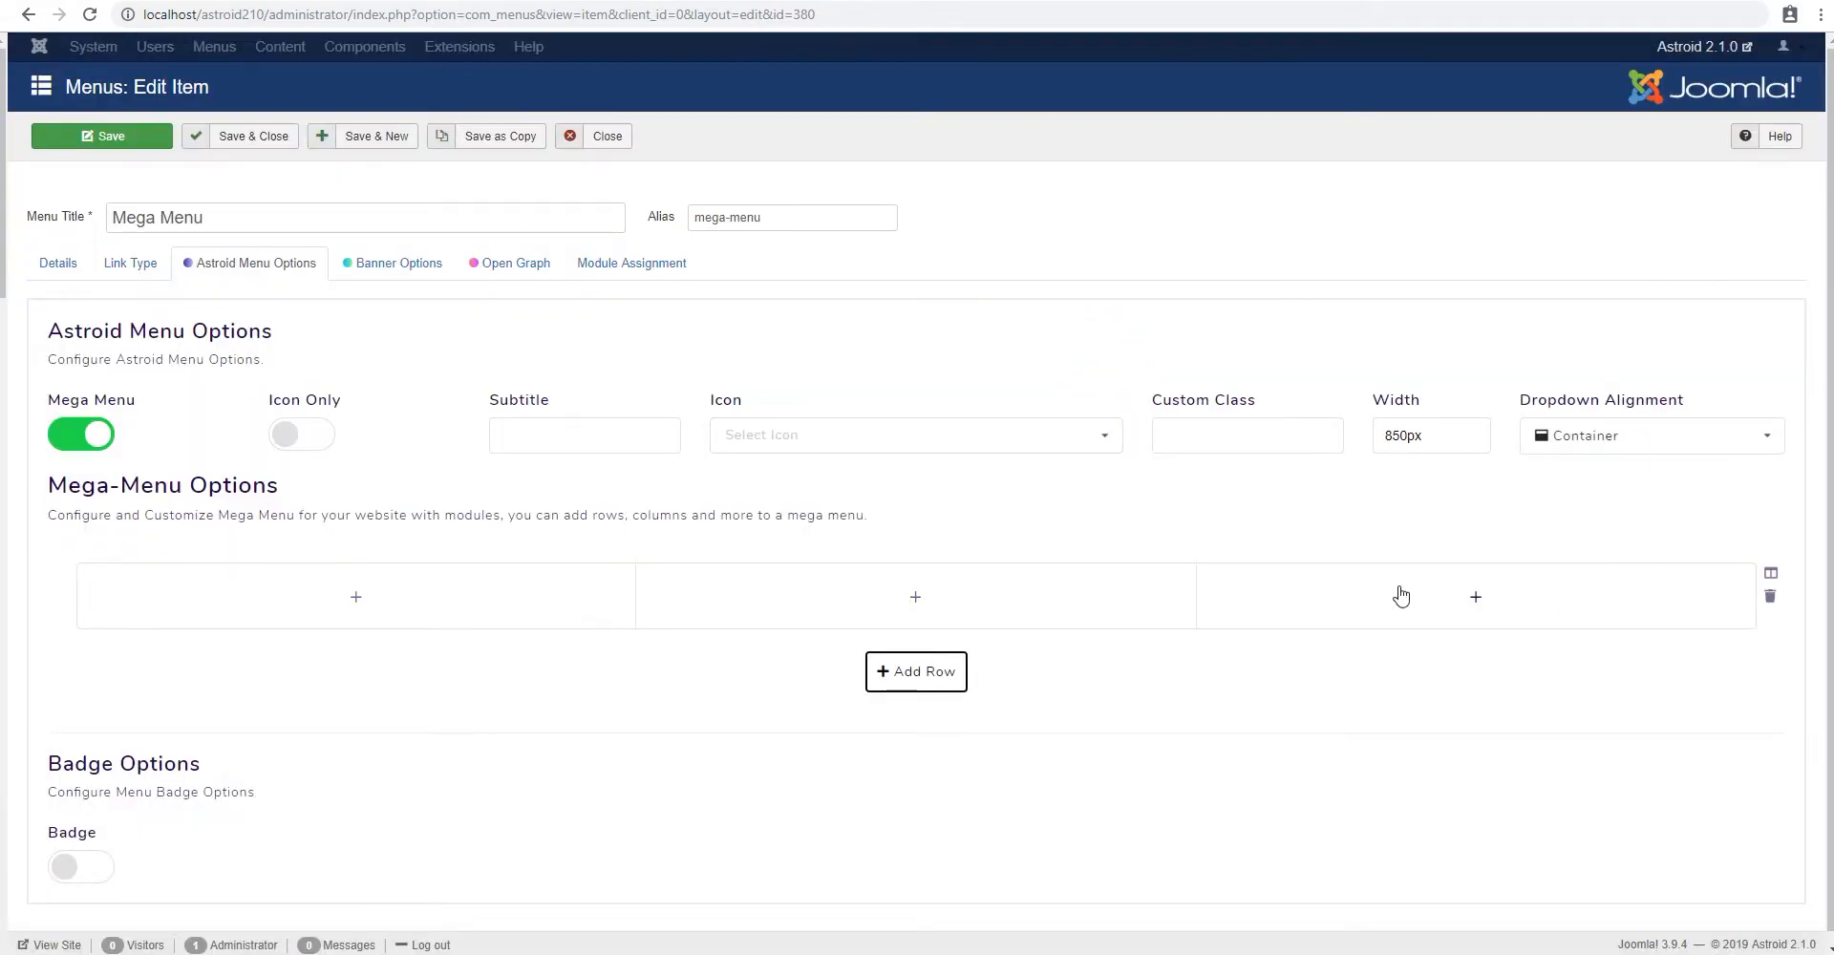
- Add the Features child item to the third grid column
click(102, 135)
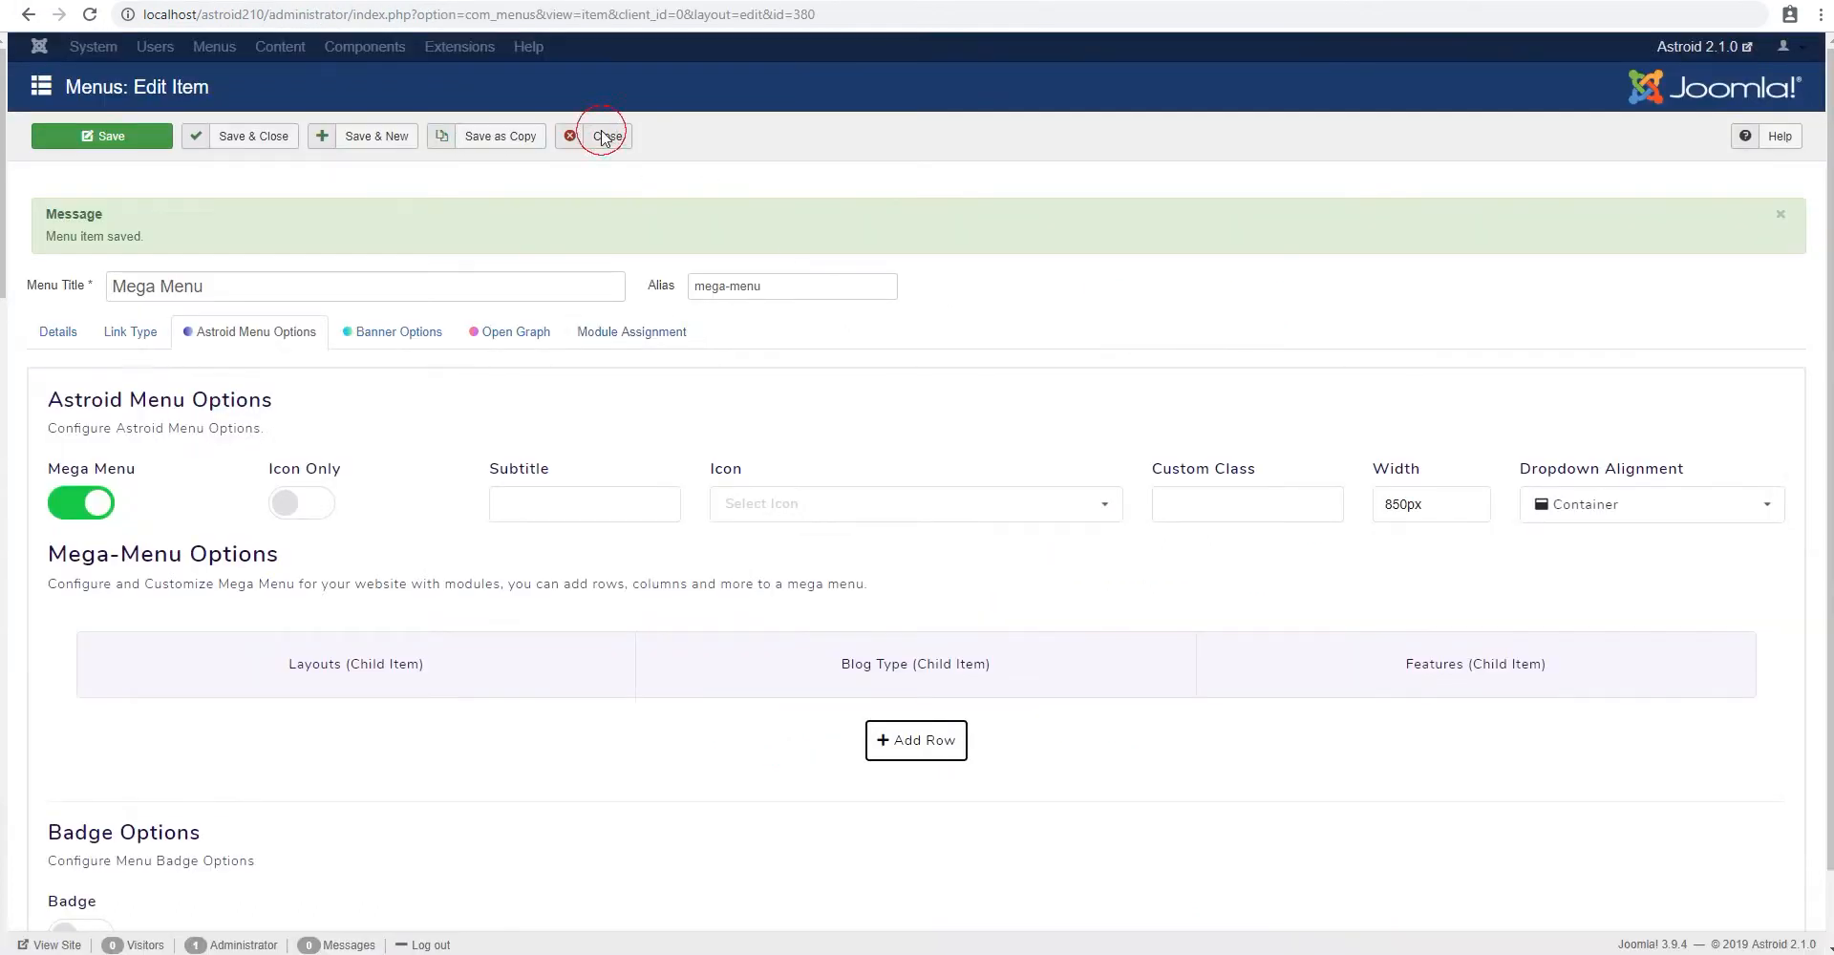
- Close the Mega Menu item editor to return to the Main Menu item list
click(603, 136)
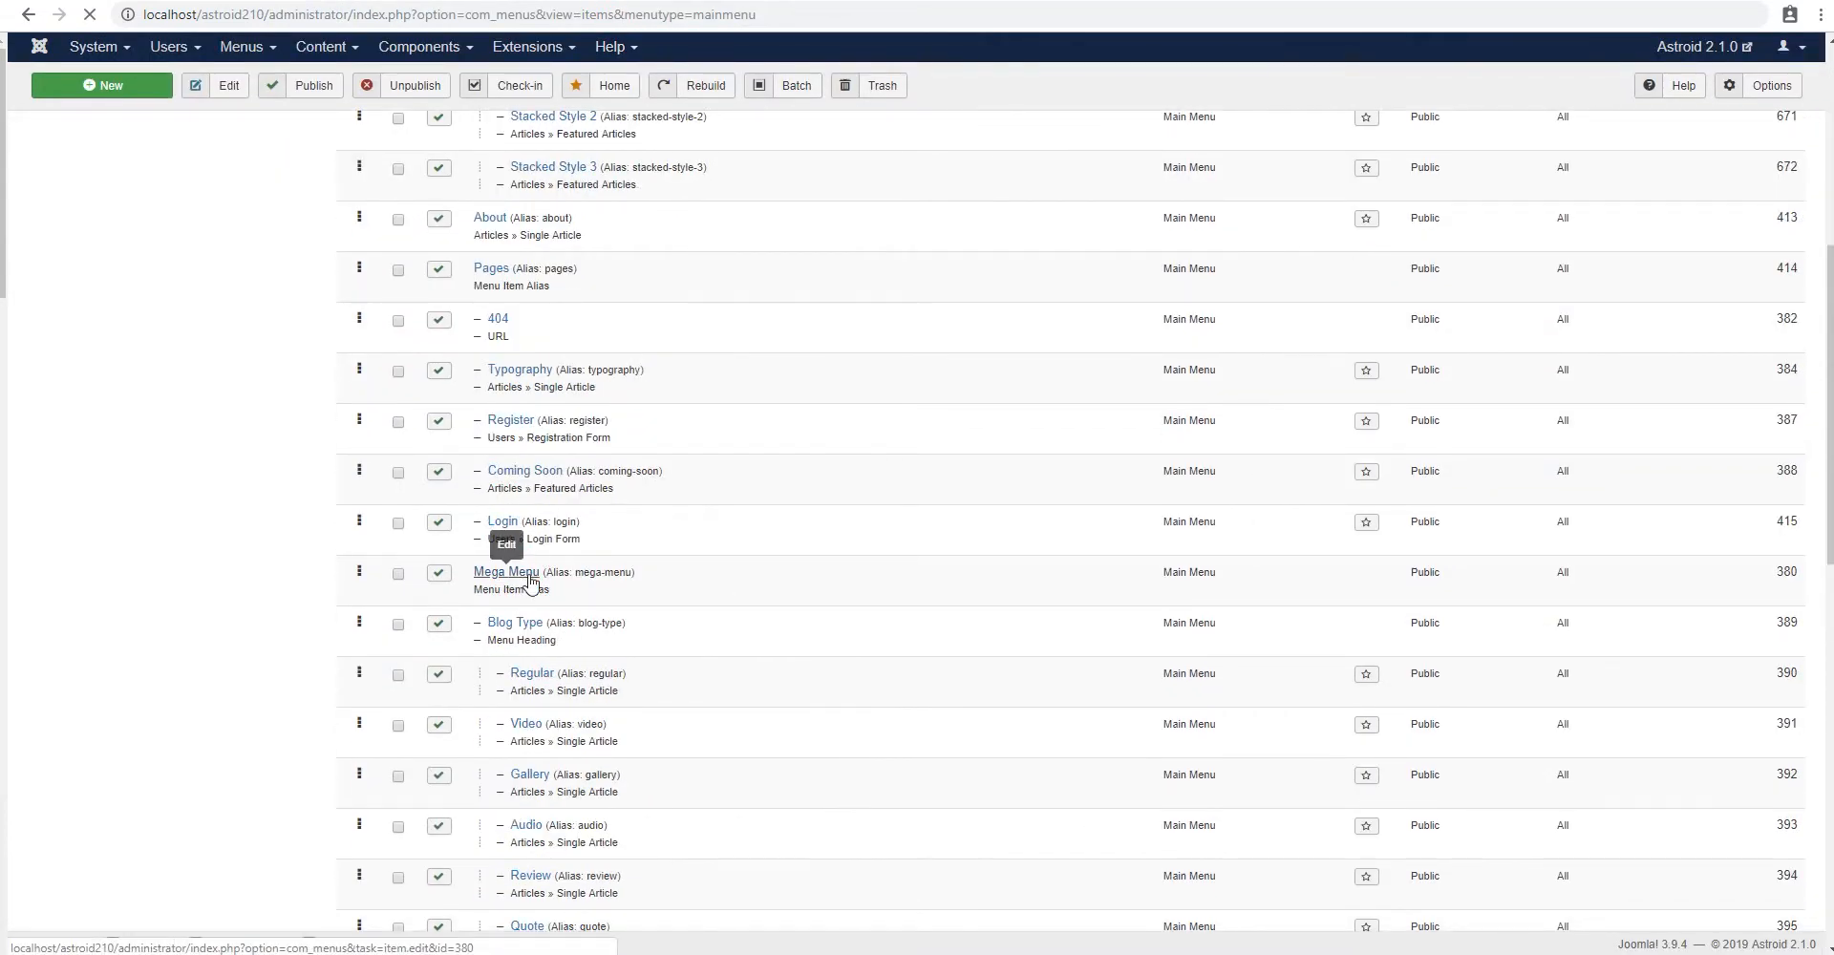
- Open the Mega Menu item from the Main Menu list for editing
click(507, 572)
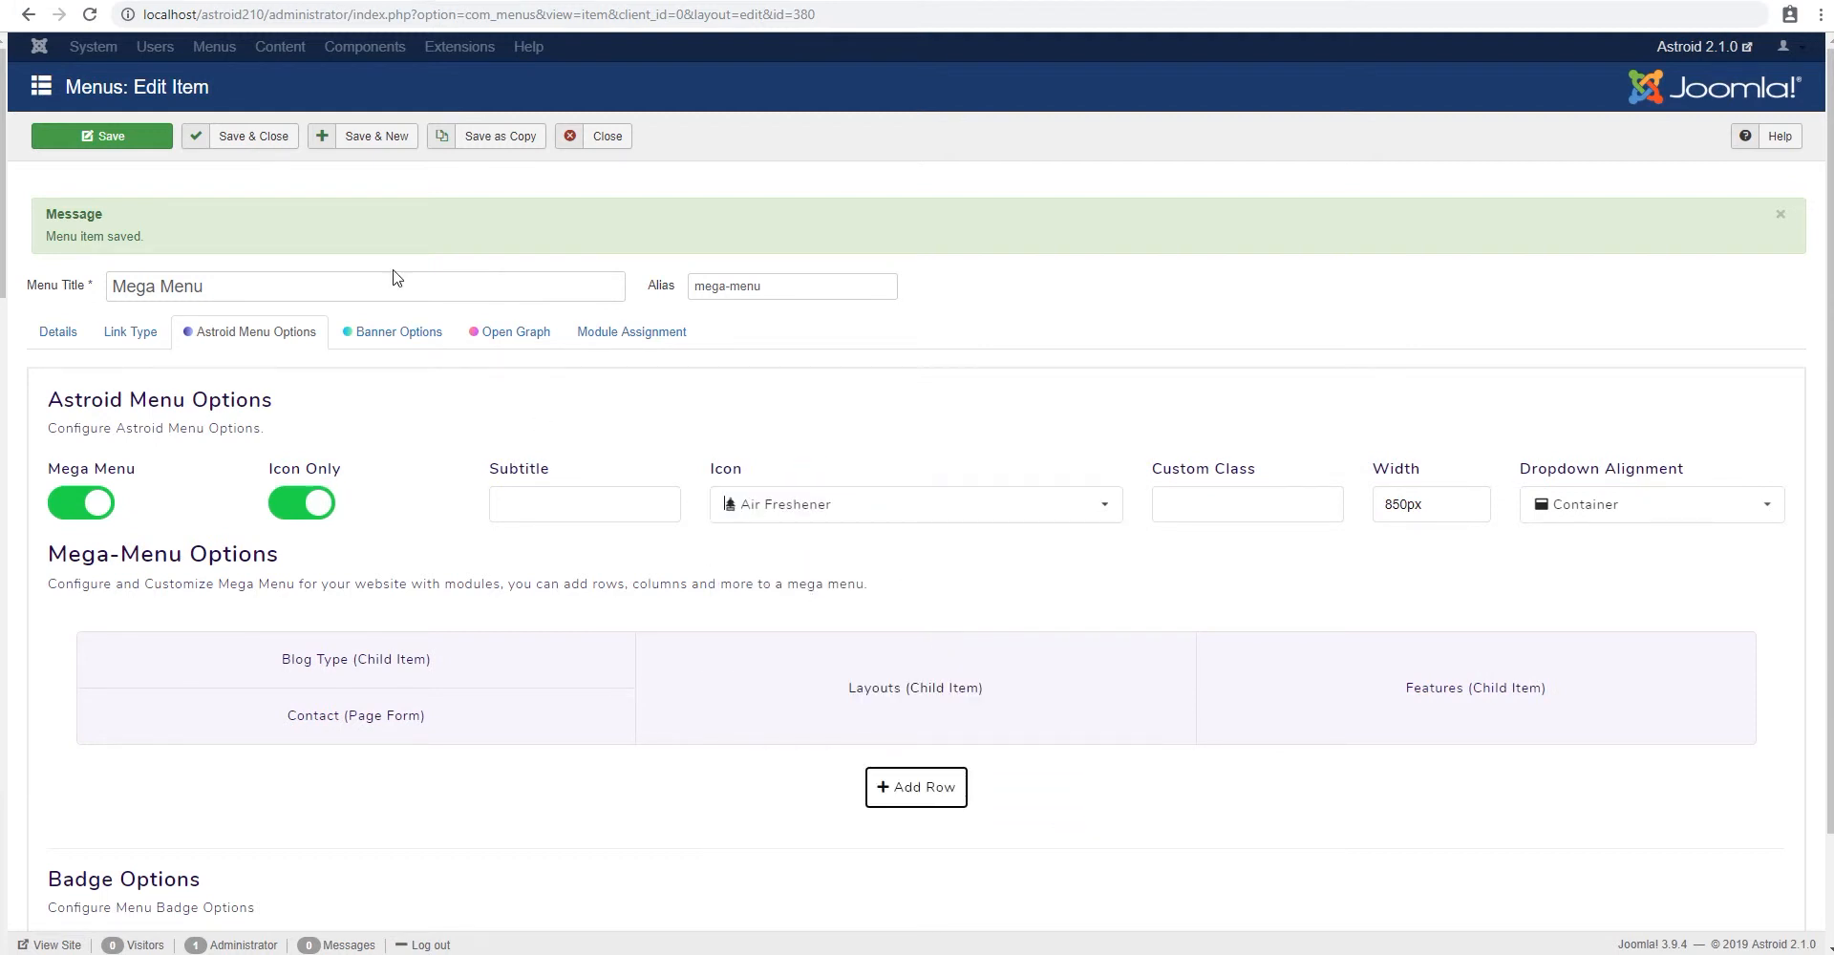
- Enter 'Great Mega' as the Mega Menu item's subtitle
text(Great Mega)
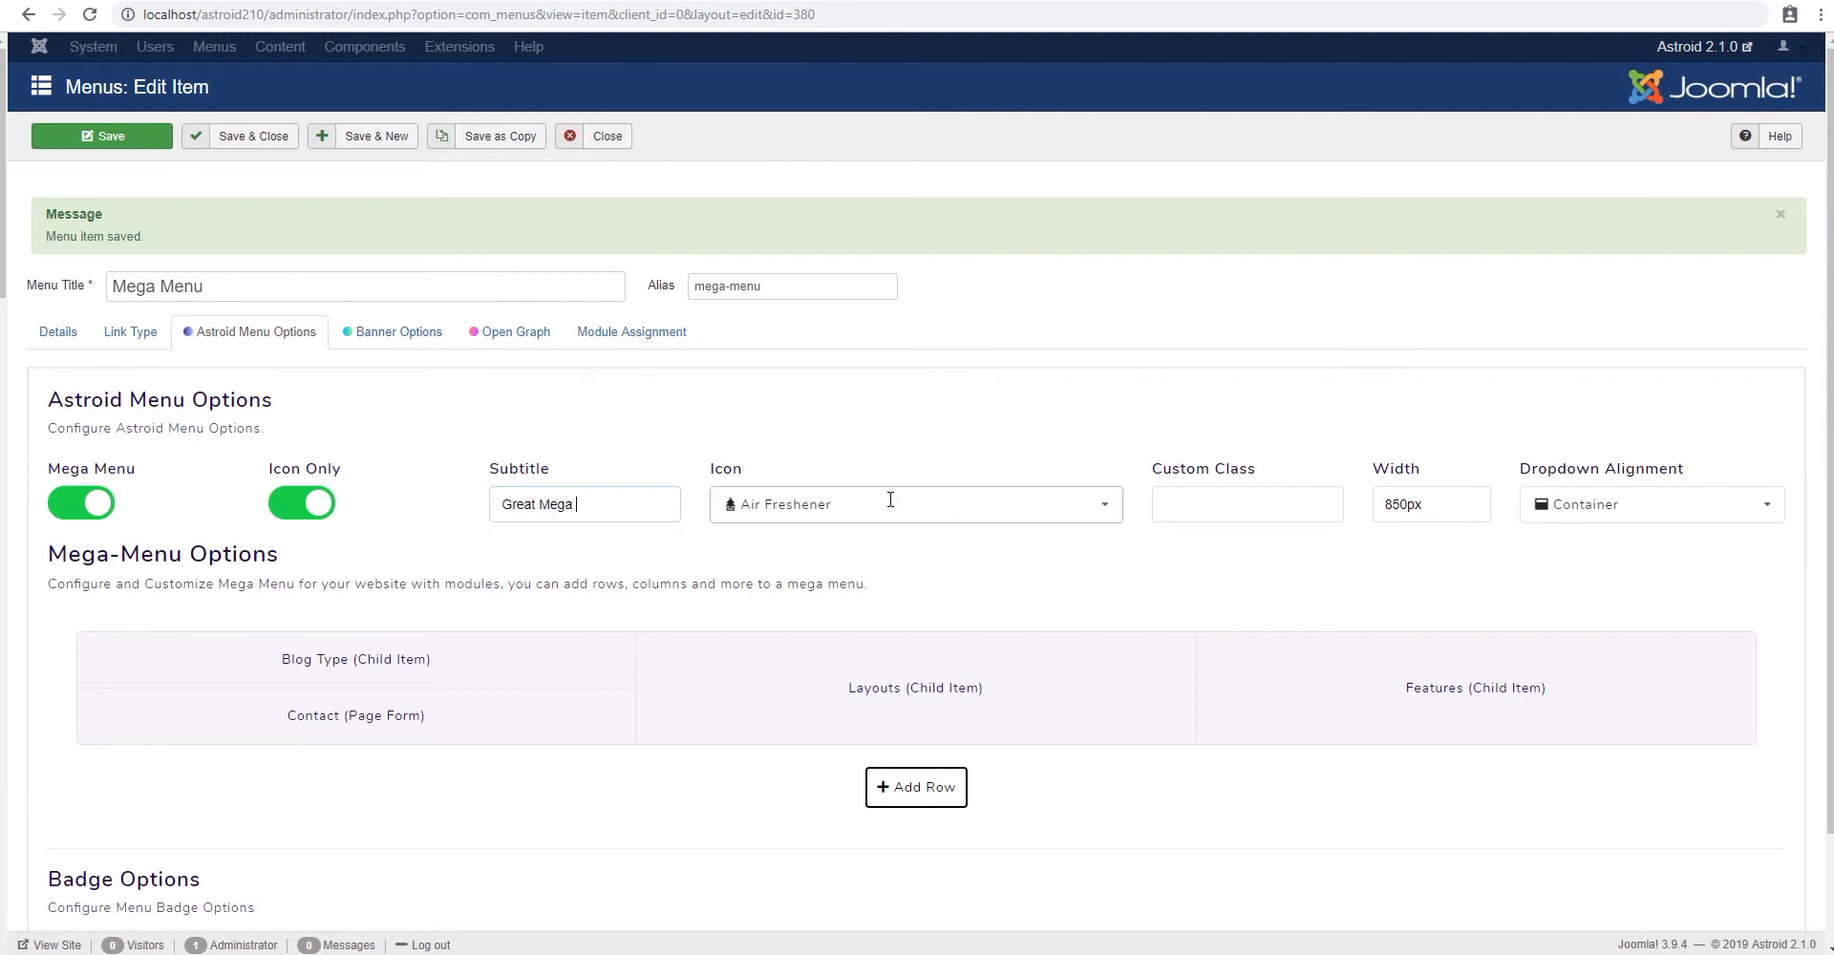
click(101, 135)
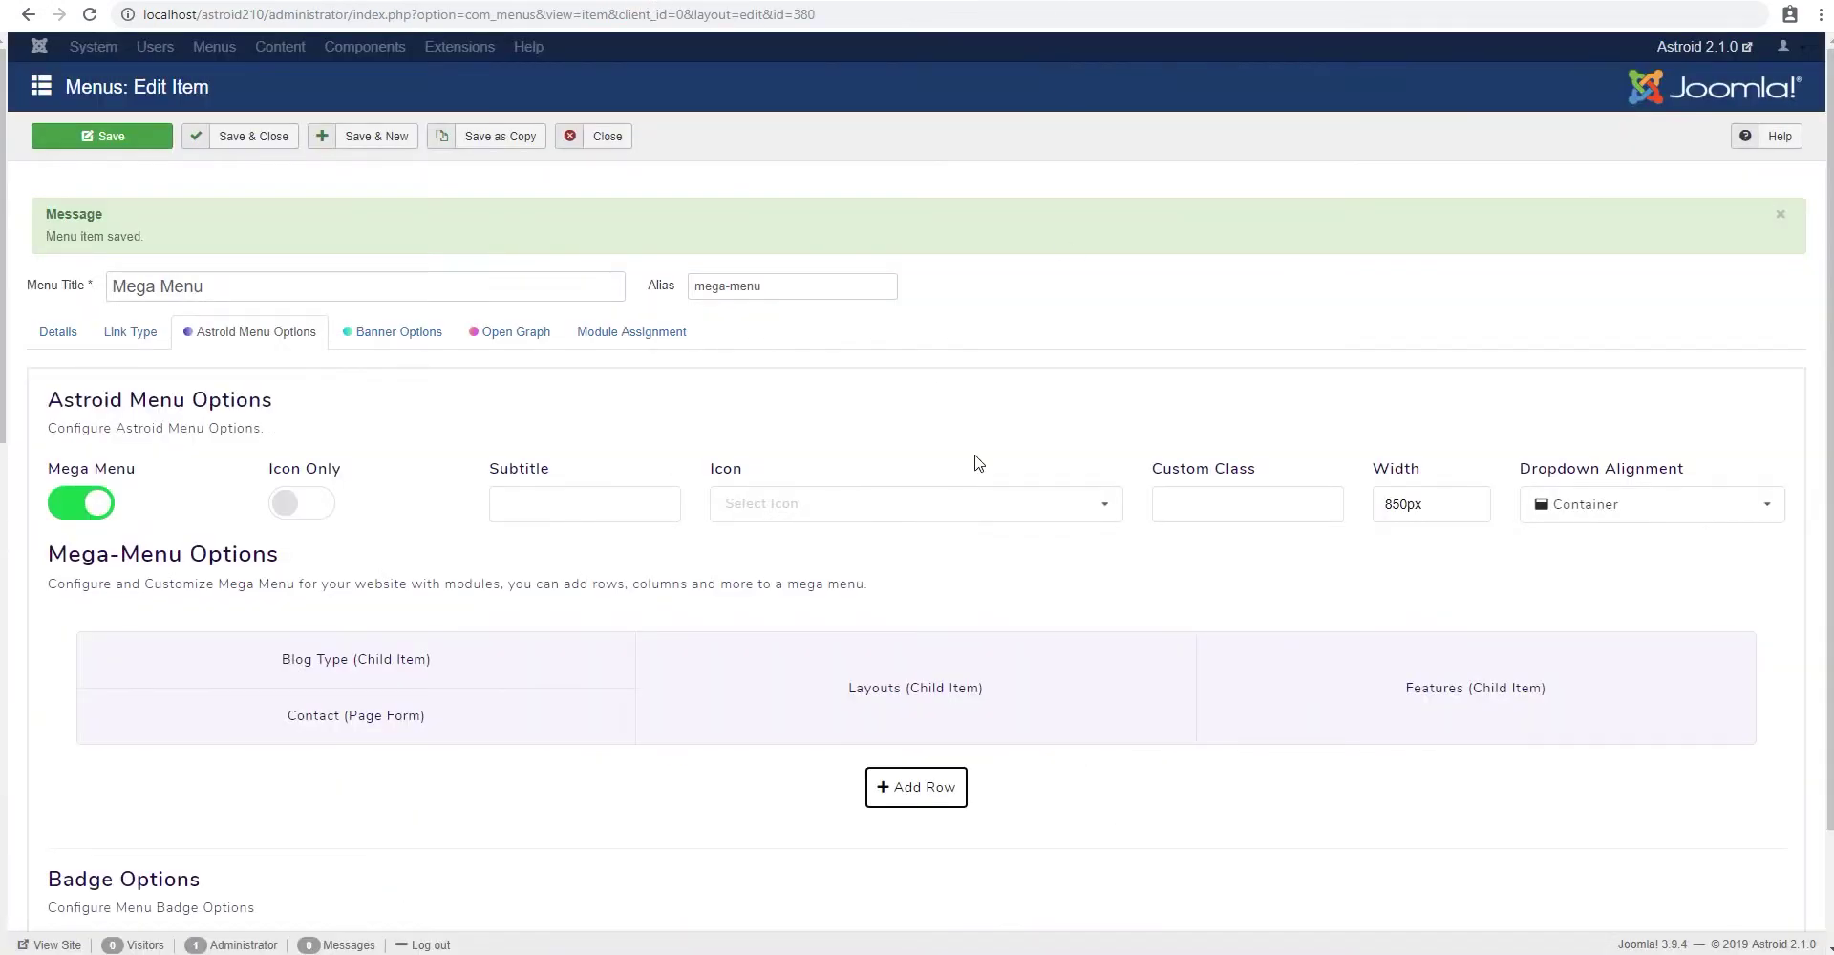
- Begin typing the animation class 'ani' into the Custom Class field
text(ani)
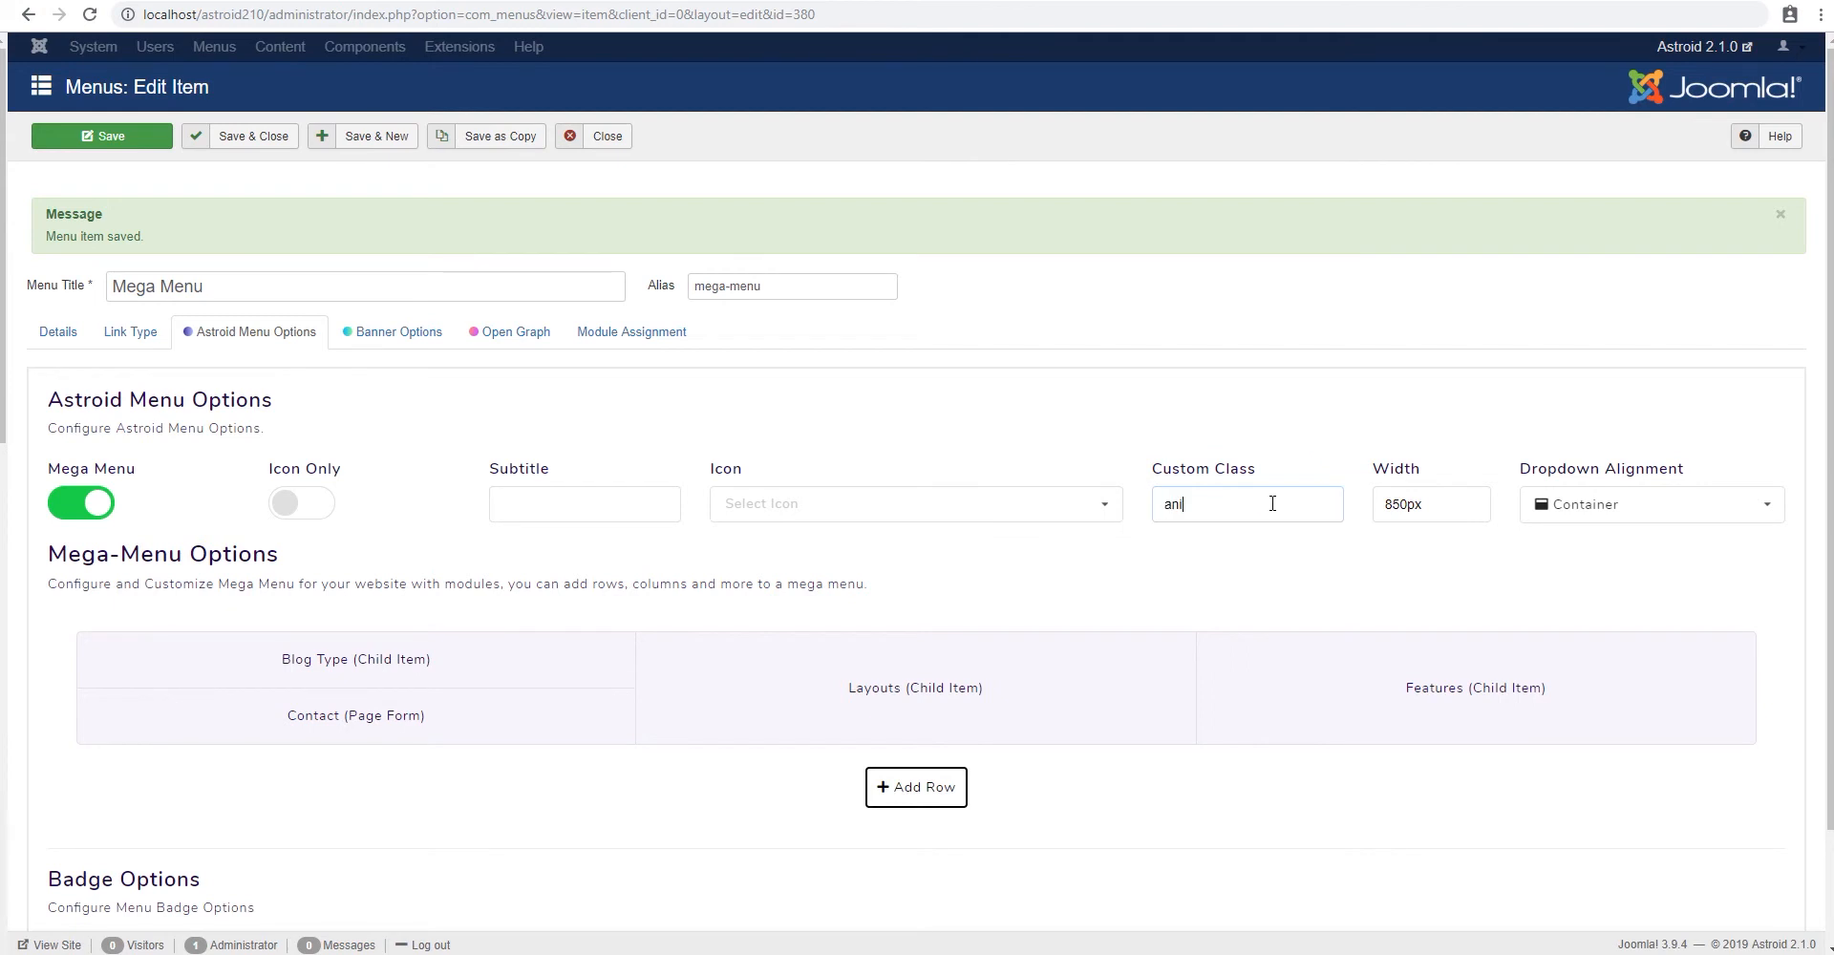